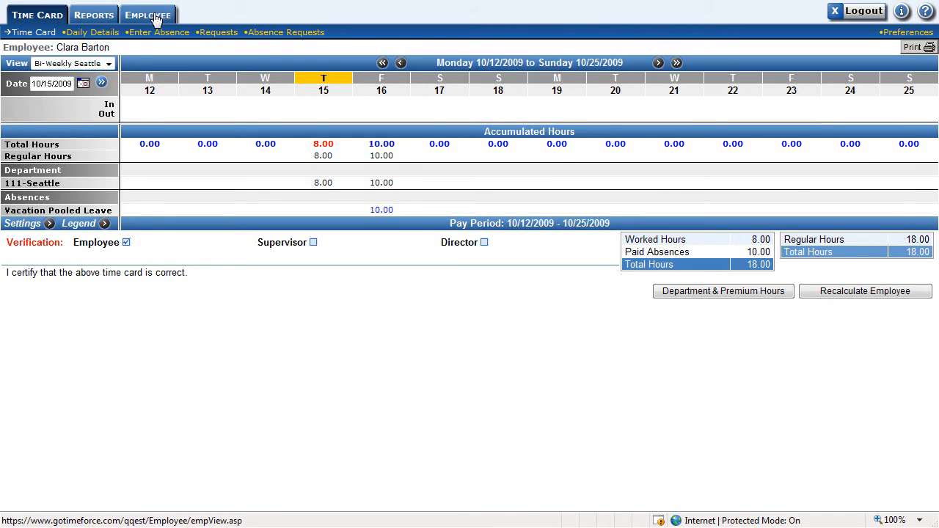
Step: Open the Employee tab to view Clara Barton's identification, contact and status details
left_click(148, 14)
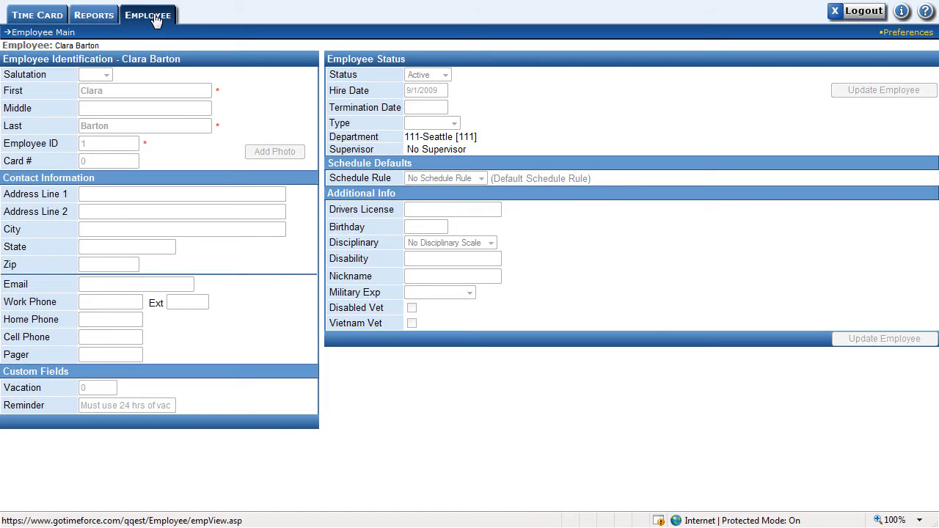
mouse_move(163, 94)
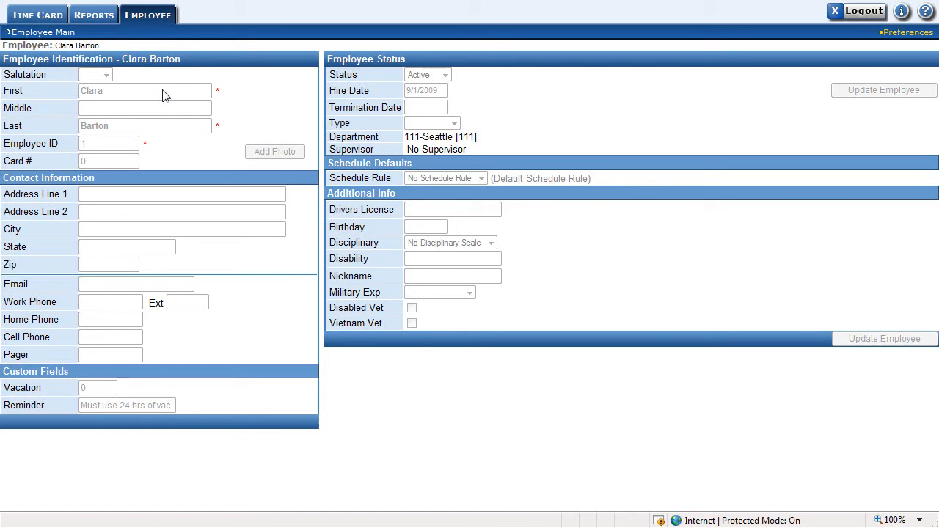
mouse_move(134, 176)
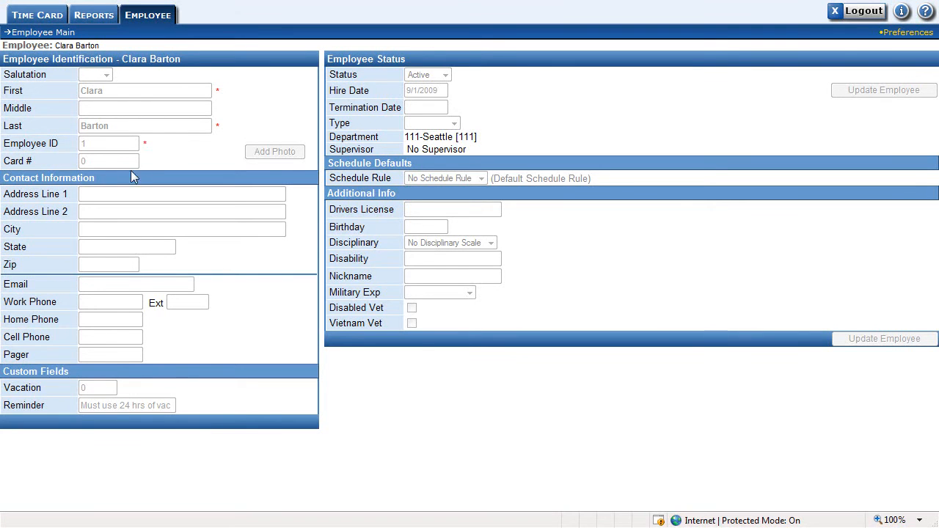
mouse_move(149, 233)
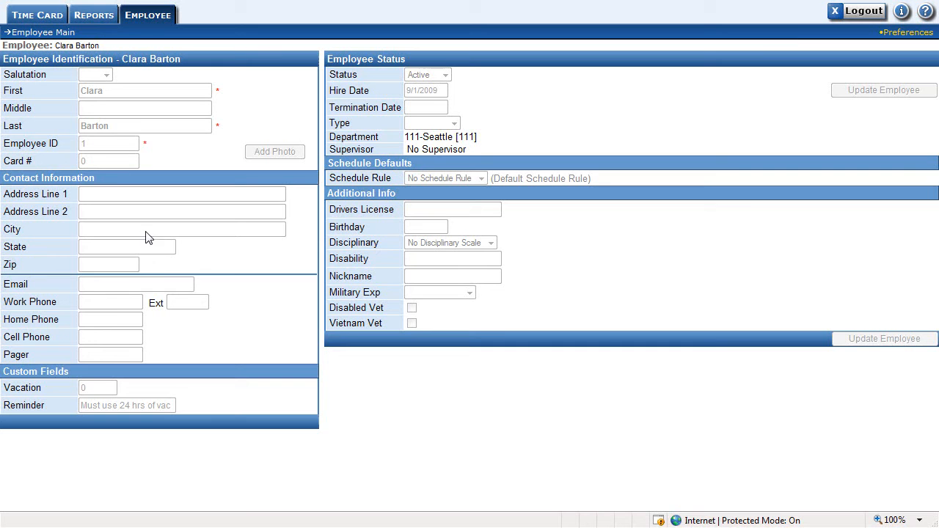
mouse_move(111, 331)
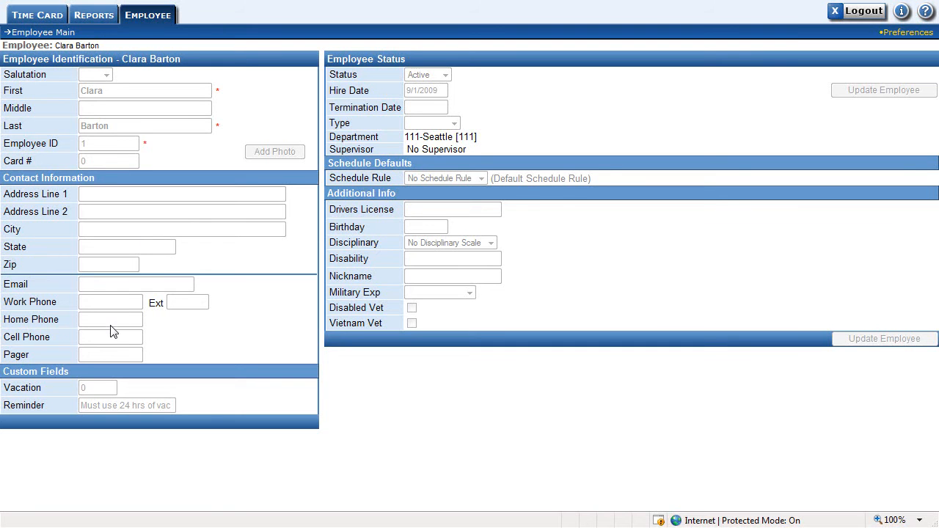
mouse_move(176, 334)
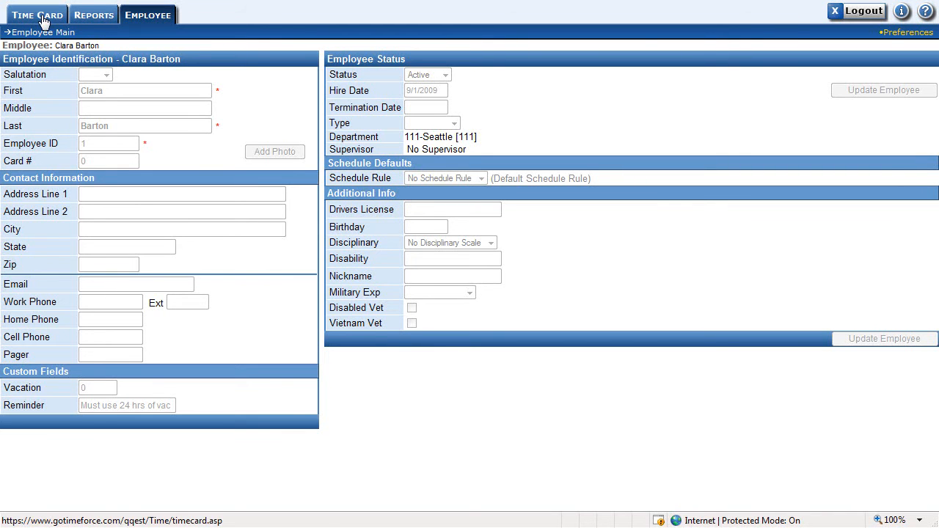
Step: From the Time Card's Requests list, start a blank new request dated 10/15/2009
left_click(37, 14)
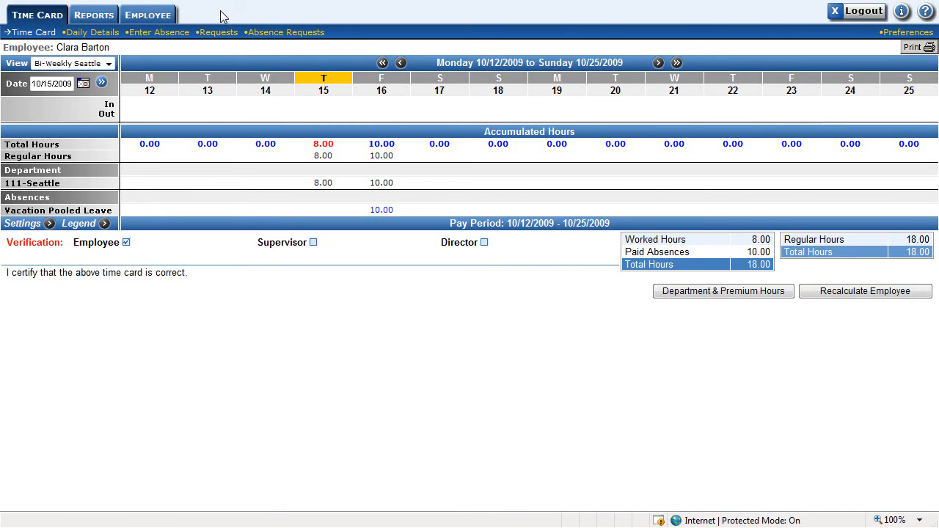
left_click(218, 32)
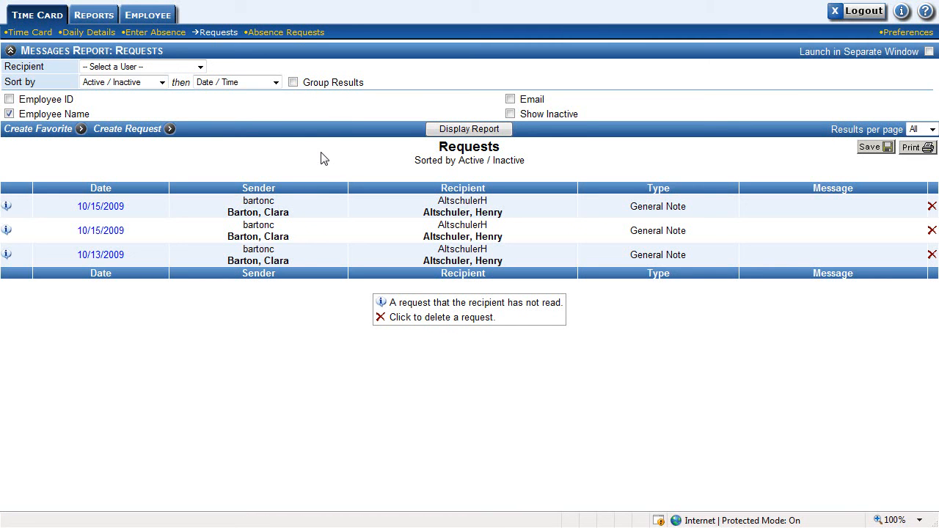
mouse_move(127, 128)
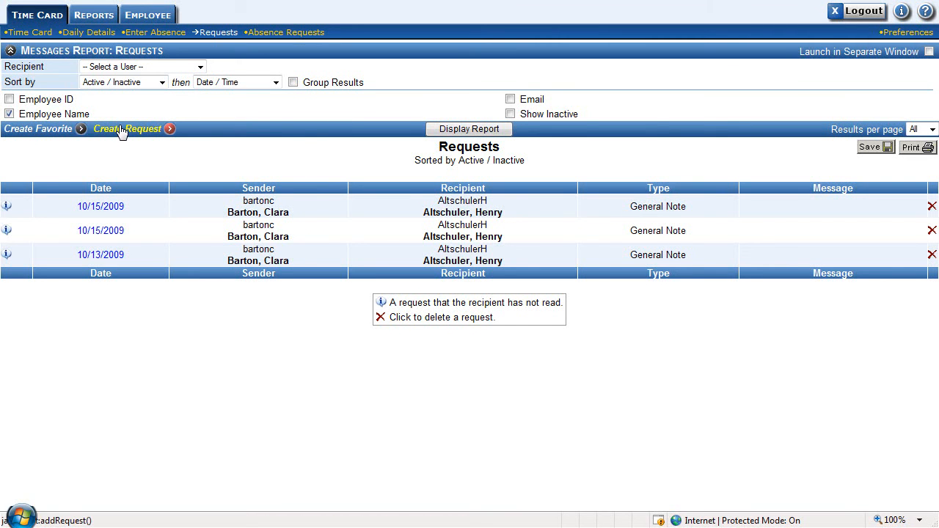
left_click(127, 128)
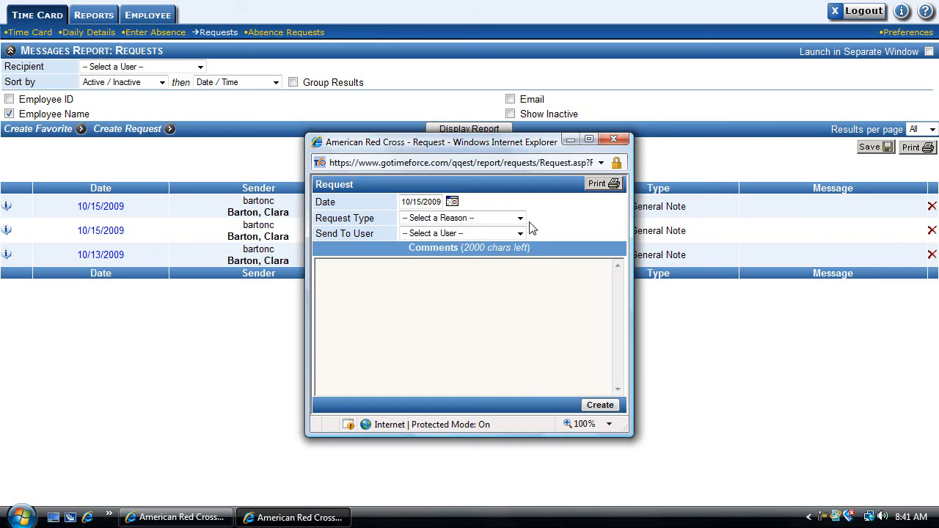
Step: Pick General Note as request type, discard the form, and return to Employee details
left_click(463, 217)
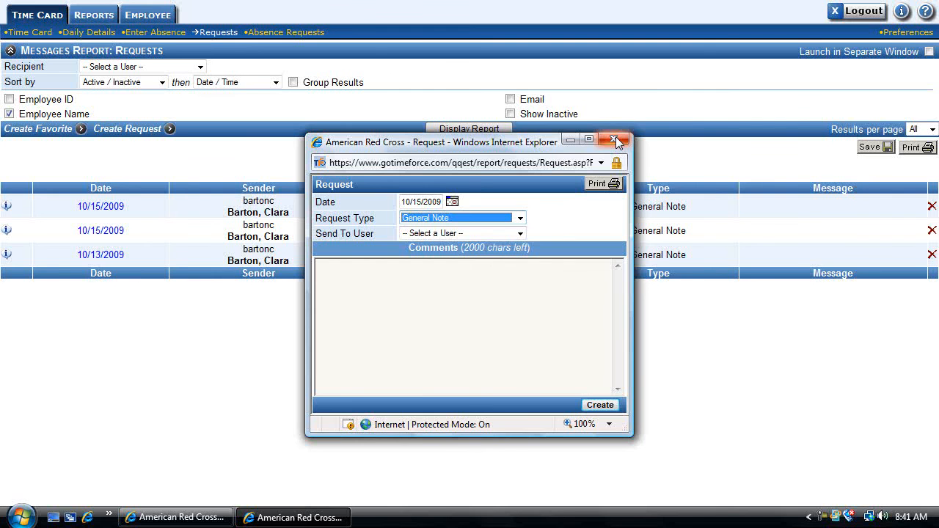
left_click(614, 140)
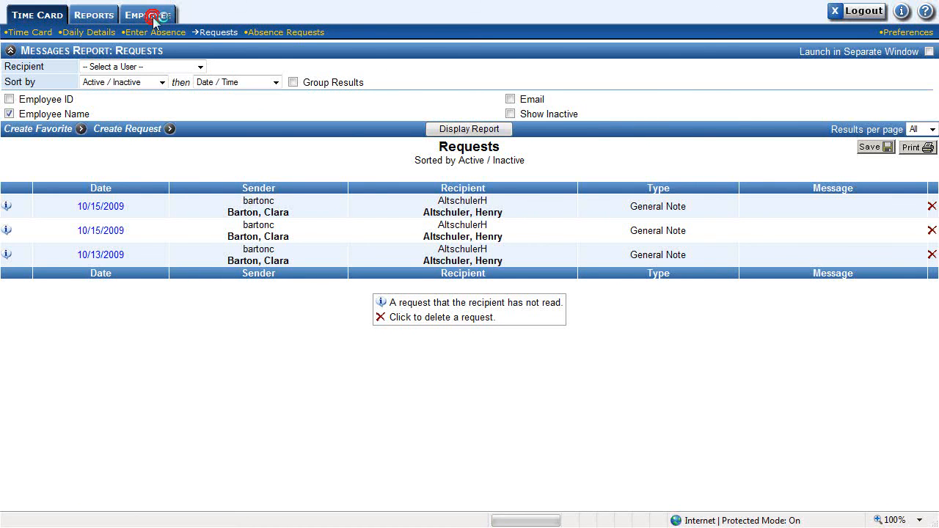
left_click(148, 14)
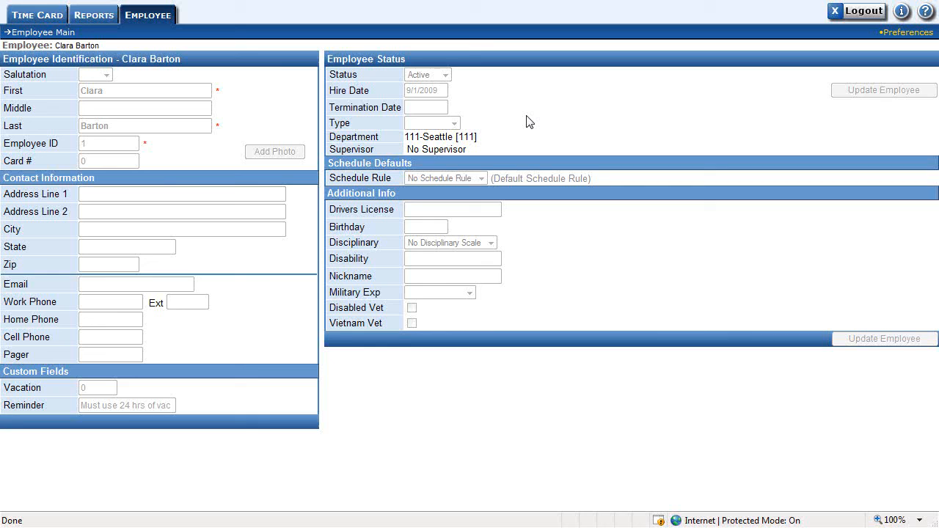
mouse_move(539, 112)
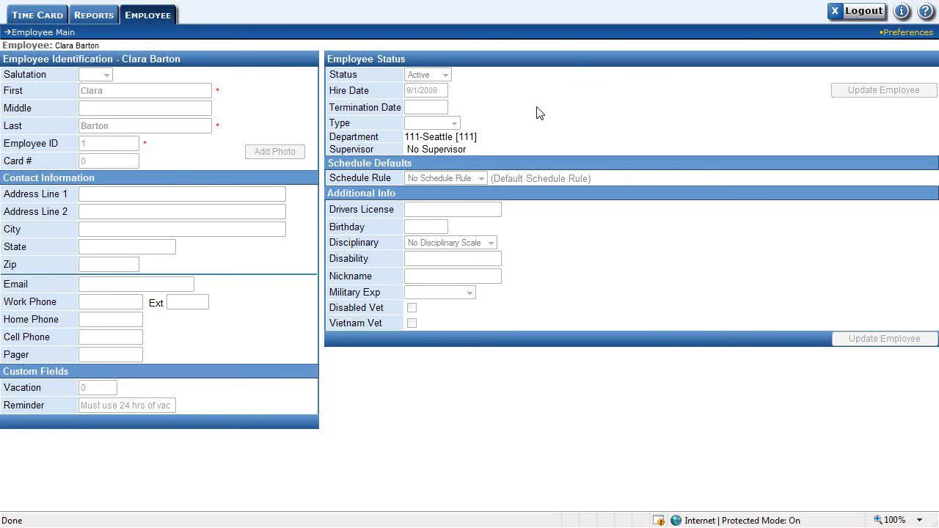